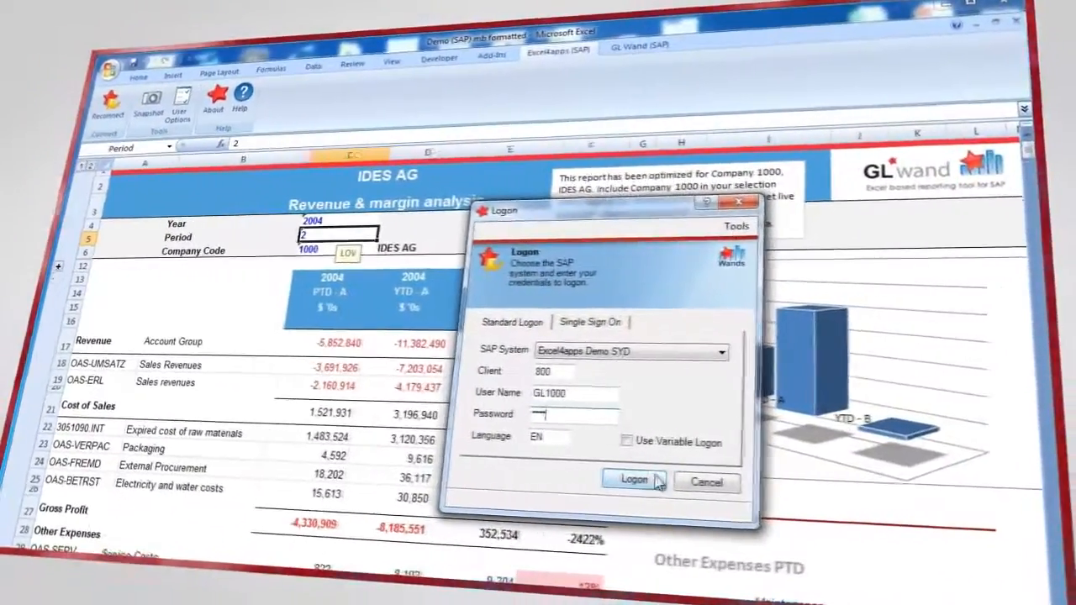
Log on to the SAP demo system from the GL Wand Logon dialog.
left_click(633, 480)
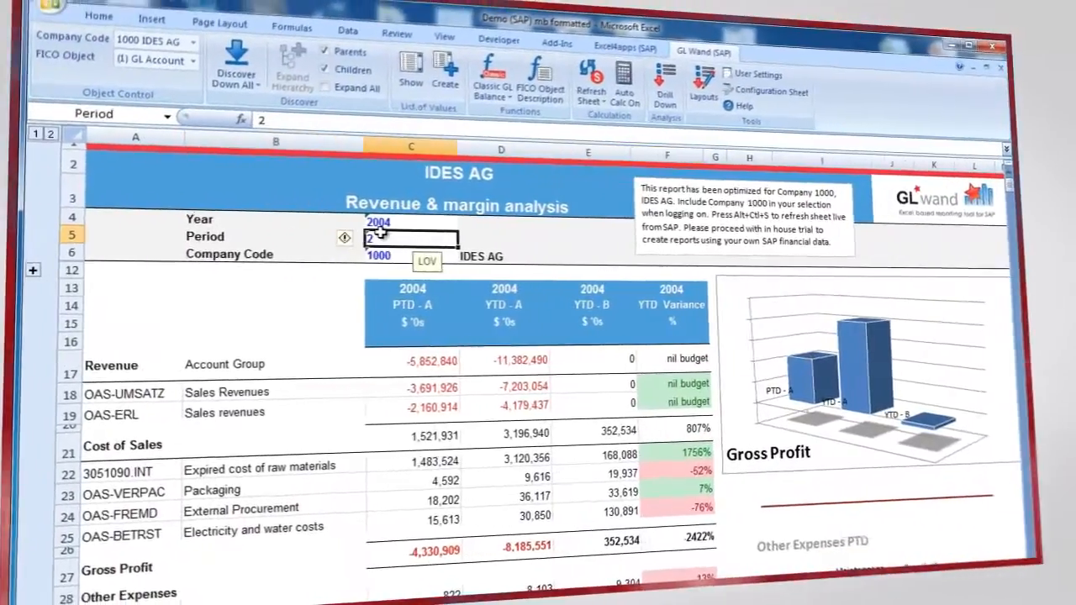
Switch to the Oracle E-Business Suite home page and launch Excel4apps Wands.
left_click(582, 80)
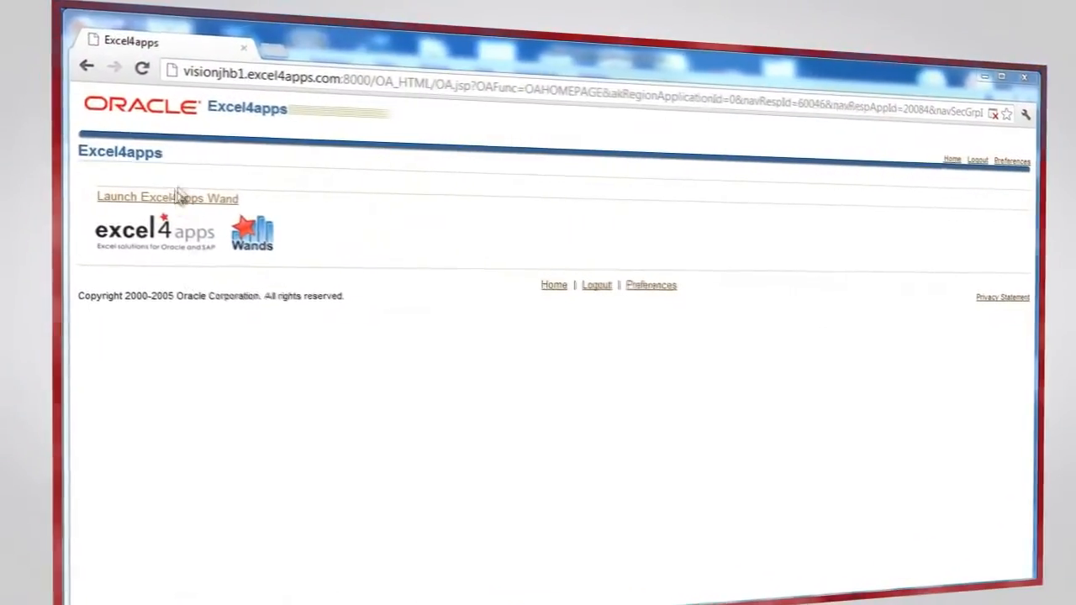
left_click(167, 198)
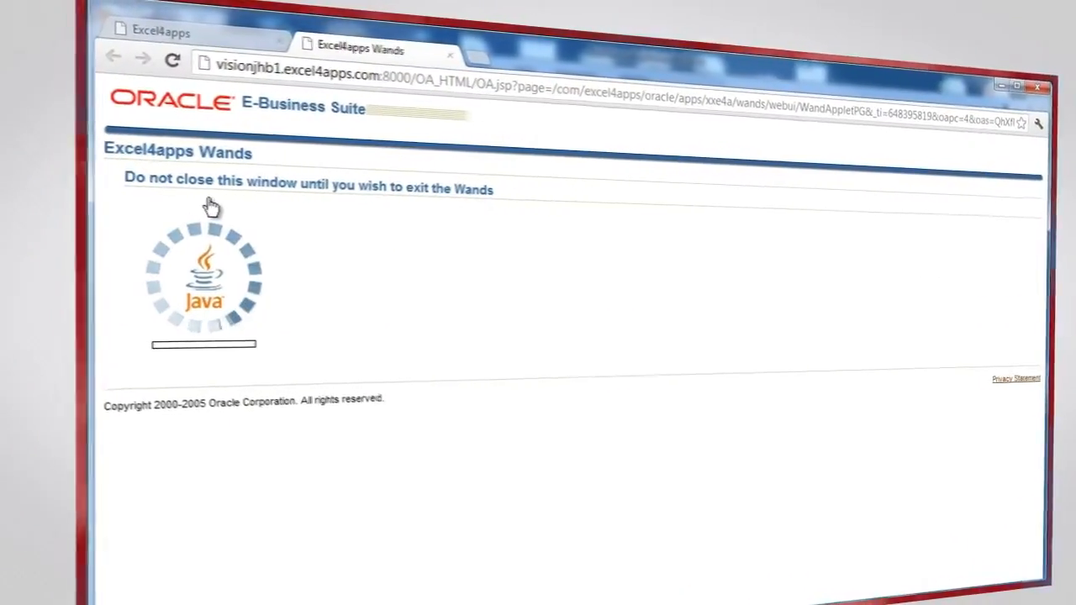